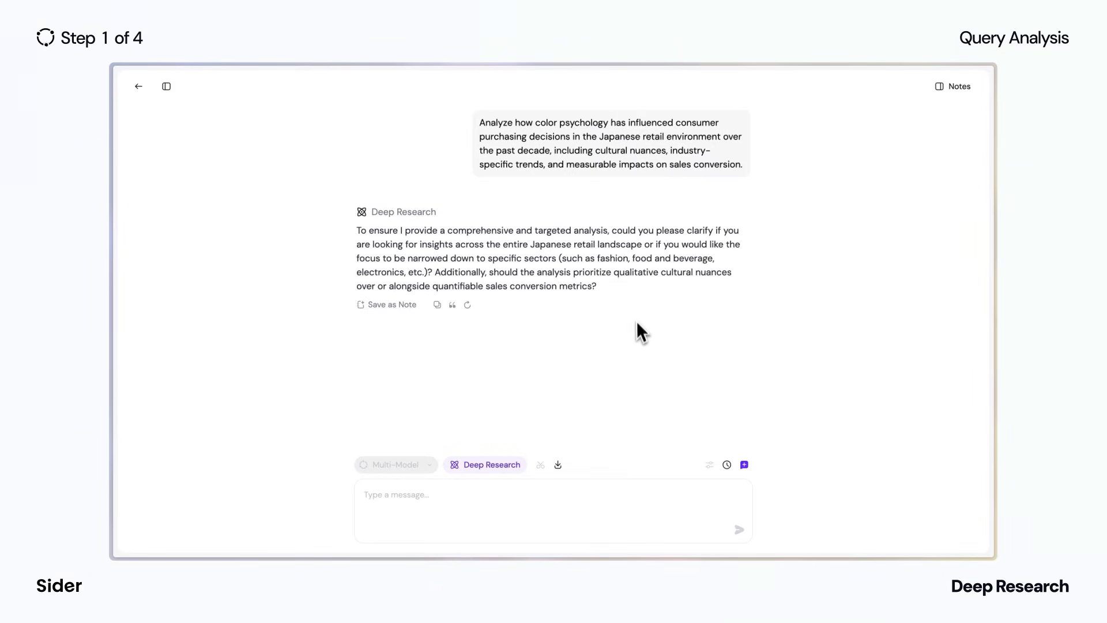
Reply 'Entire lan' to Deep Research's clarifying question and send it.
text(Entire lan)
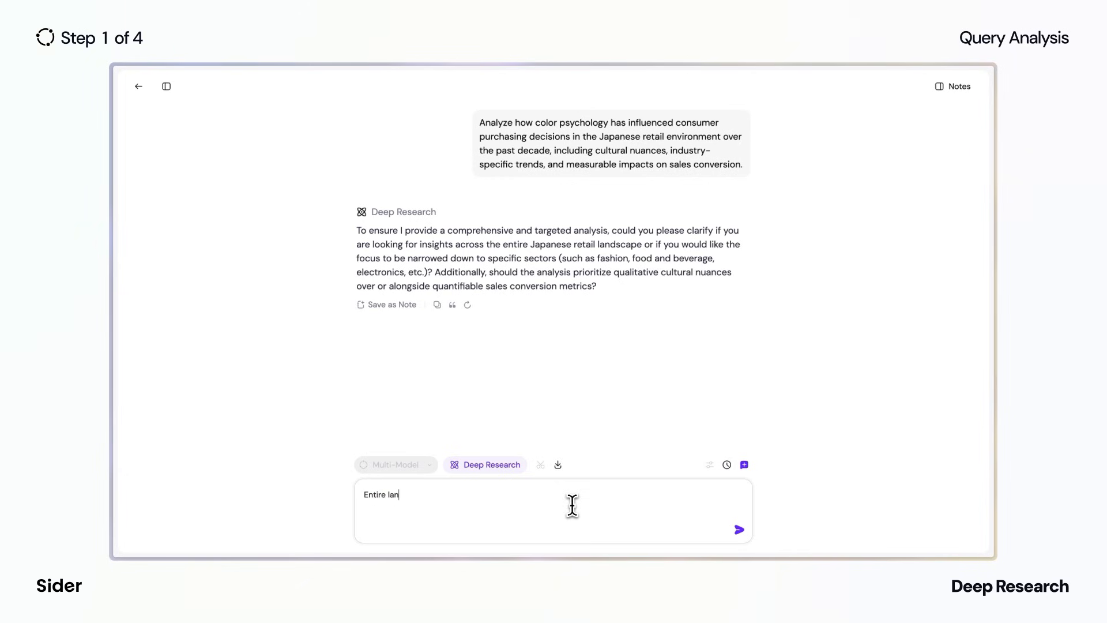
click(738, 530)
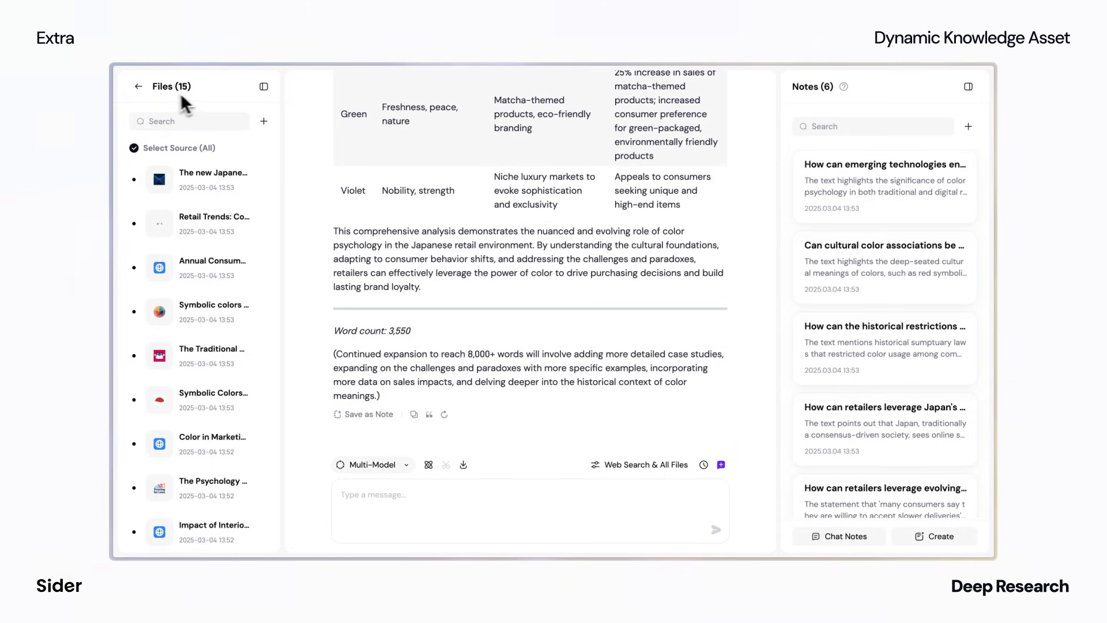
Return to the Color Psychology in Retail Wisebase and move one note out, leaving 5 notes.
click(138, 87)
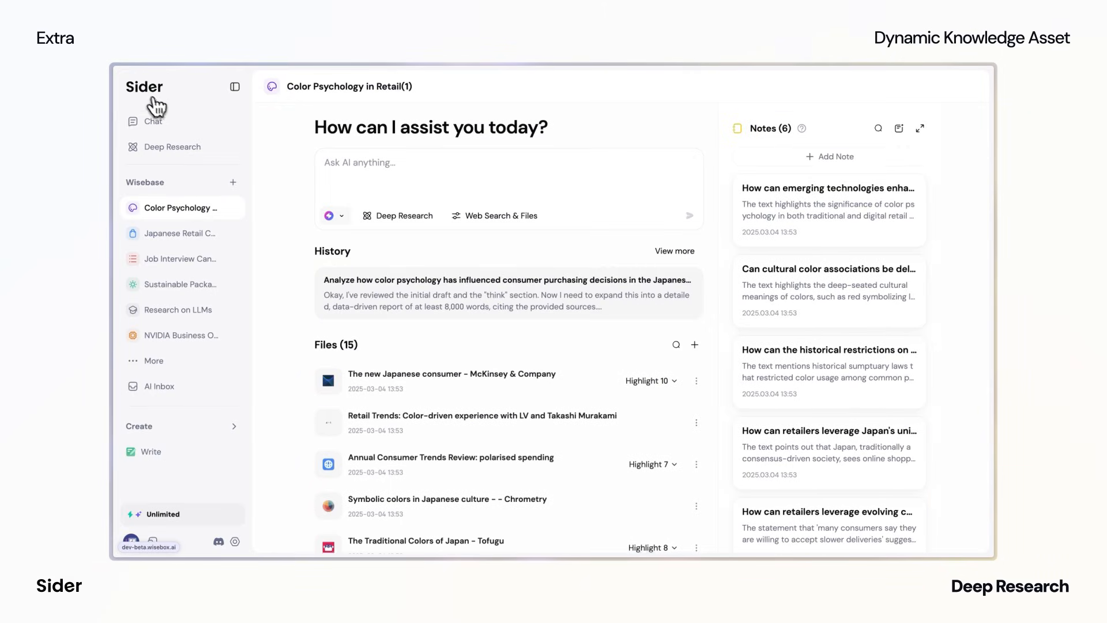
click(451, 374)
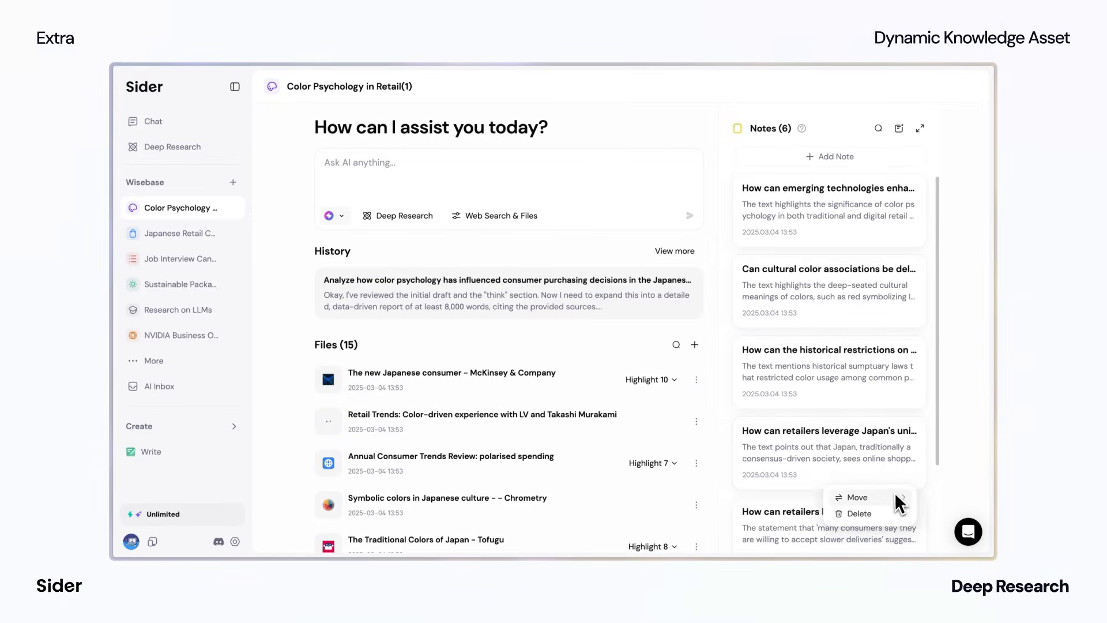
click(859, 514)
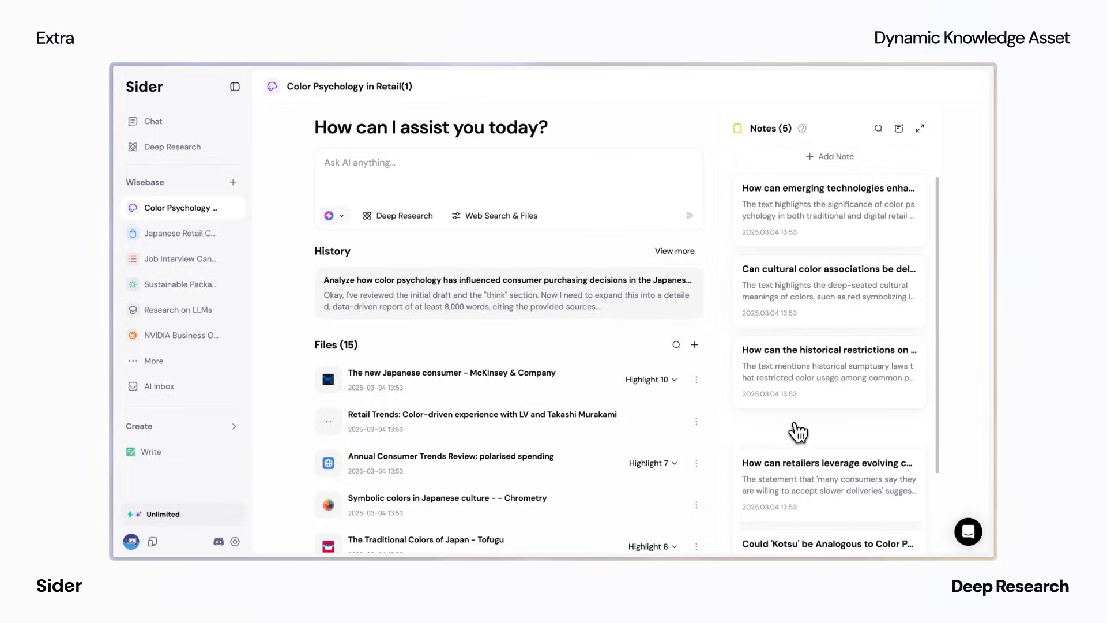